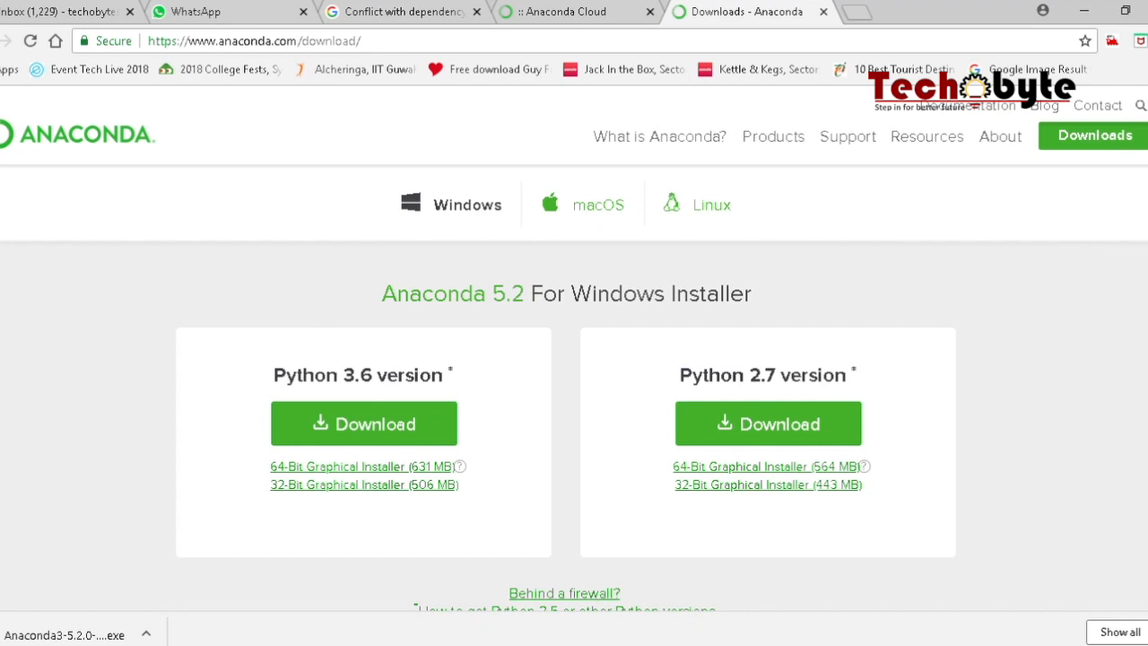
{"action": "mouse_move", "coordinate": [247, 499]}
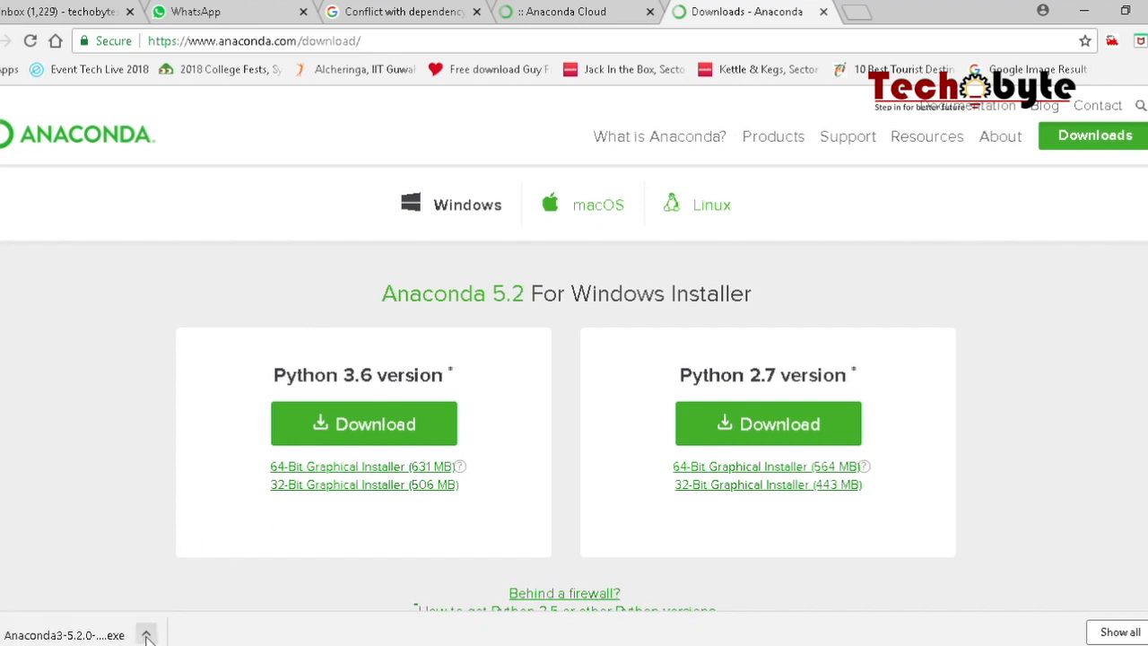
{"action": "mouse_move", "coordinate": [173, 579]}
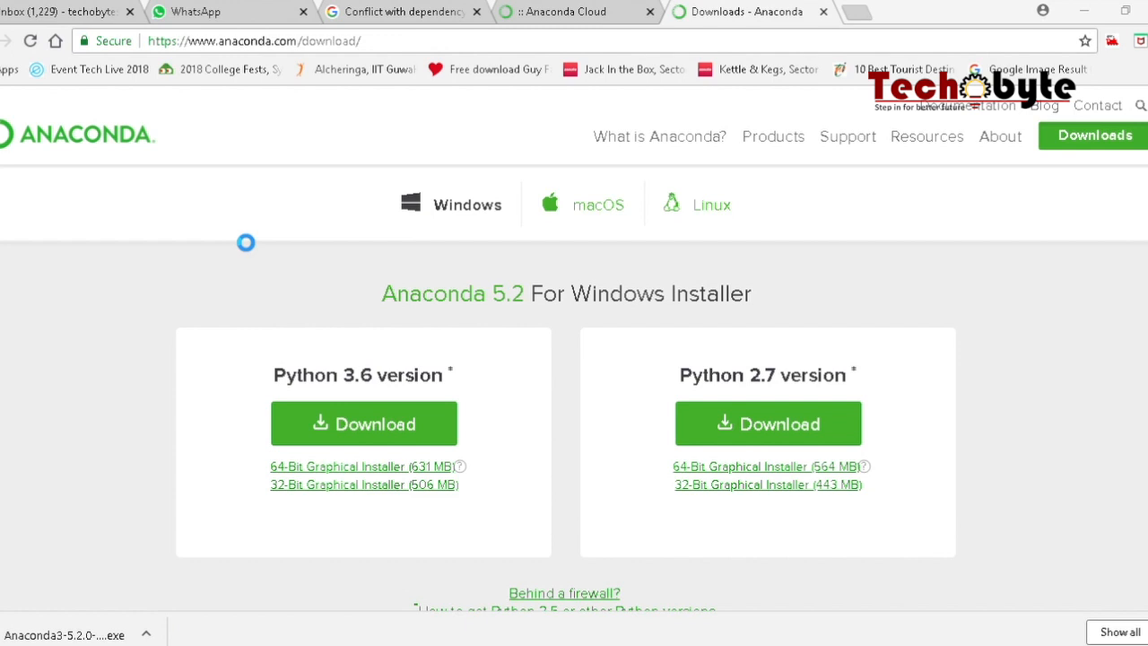
{"action": "mouse_move", "coordinate": [229, 331]}
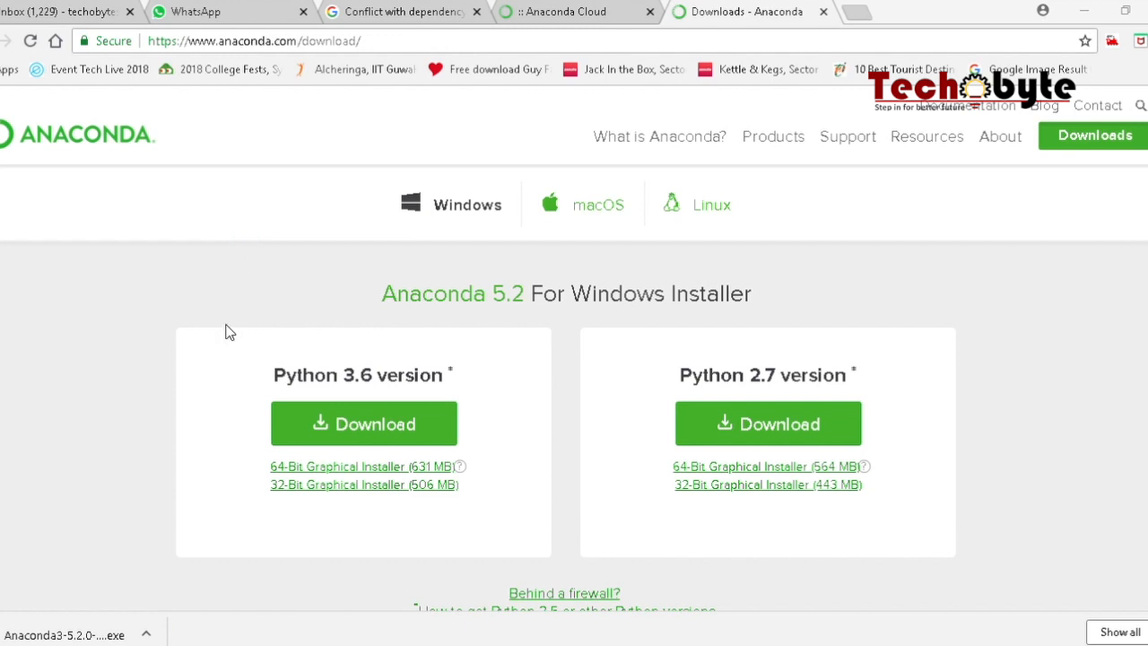